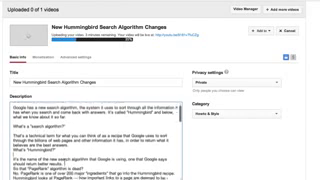
{"action": "scroll", "scroll_direction": "down", "scroll_amount": 3}
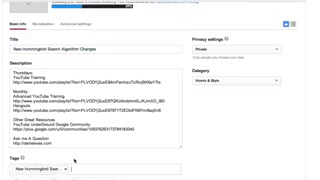
{"action": "type", "text": "google+ Training"}
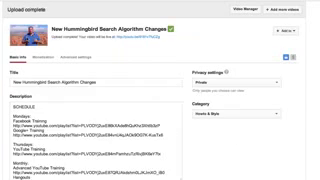
{"action": "scroll", "scroll_direction": "down", "scroll_amount": 3}
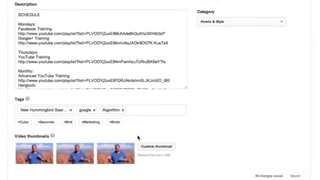